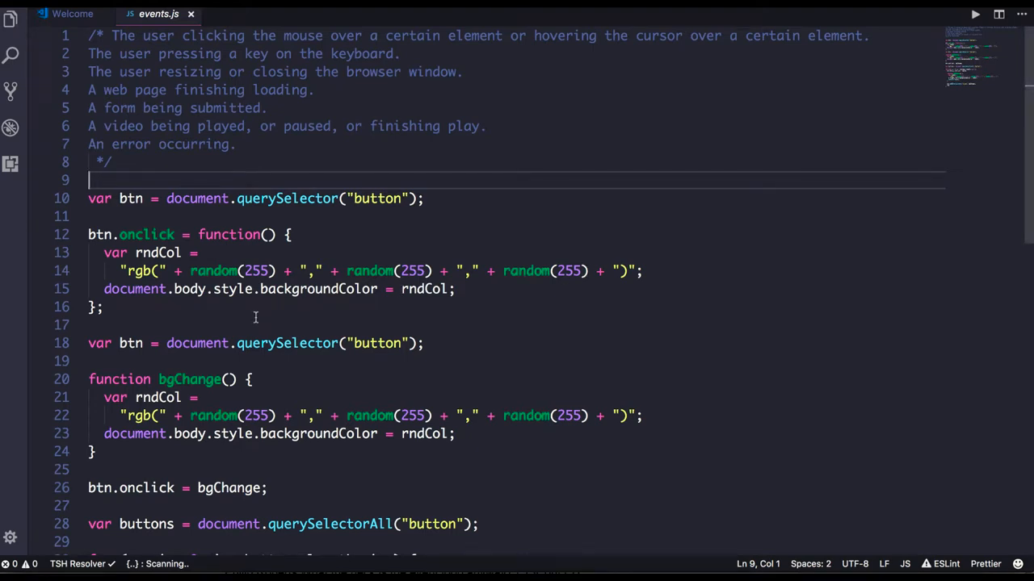
{"action": "mouse_move", "coordinate": [230, 307]}
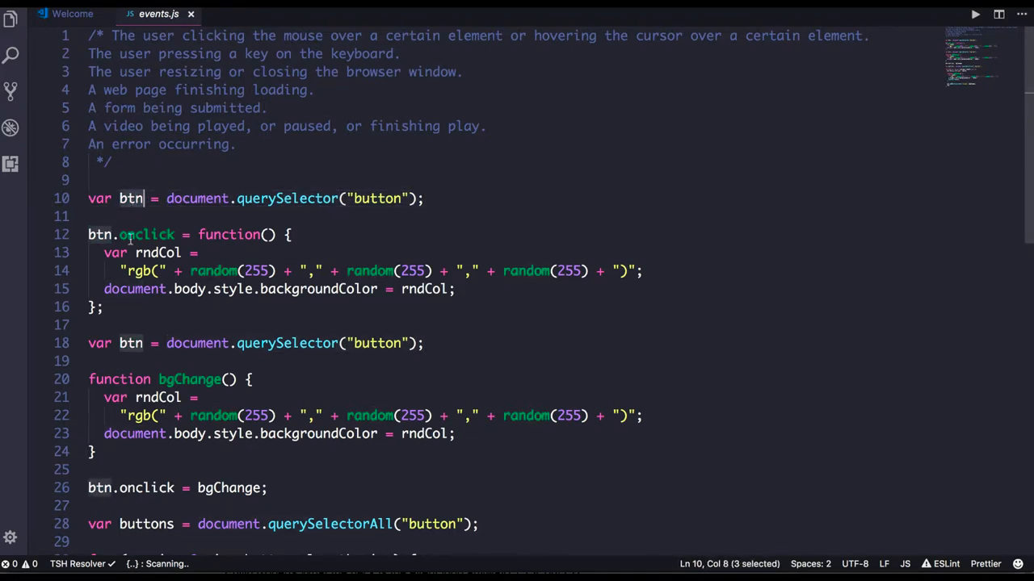
Step: Type a trial btn. line after the first onclick handler, then delete it, leaving blank lines
{"action": "double_click", "coordinate": [147, 234]}
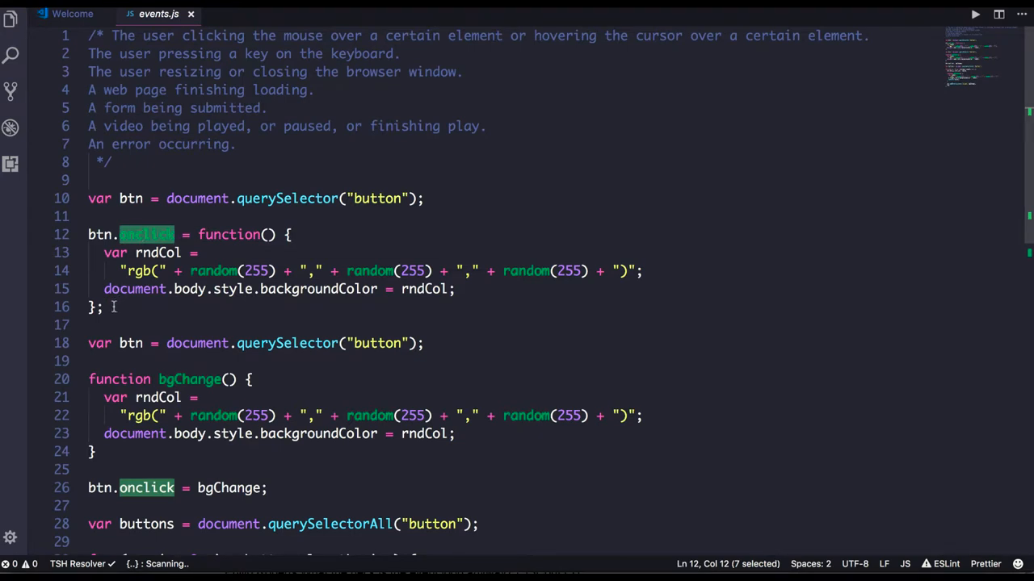
{"action": "type", "text": "b"}
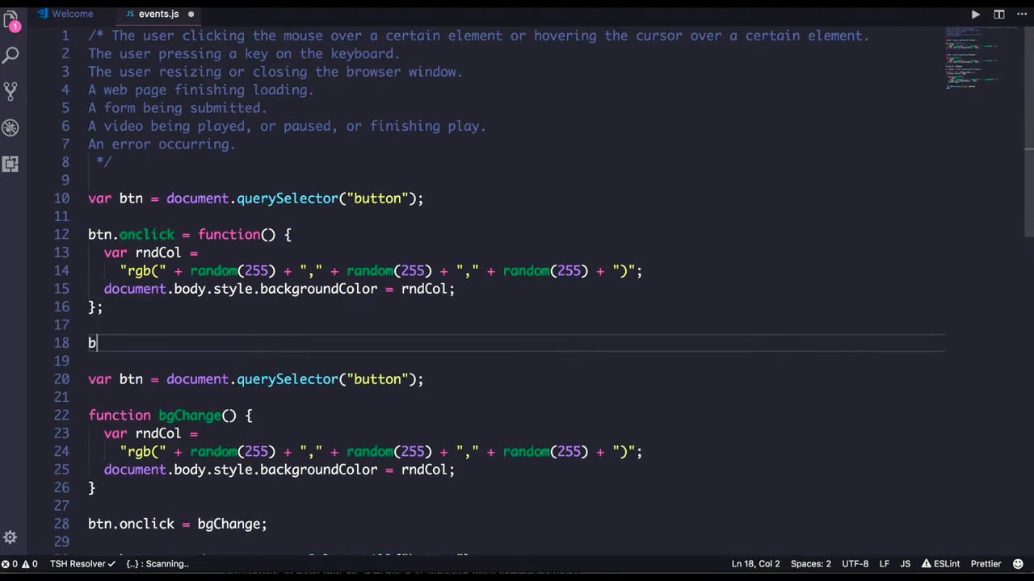
{"action": "type", "text": "."}
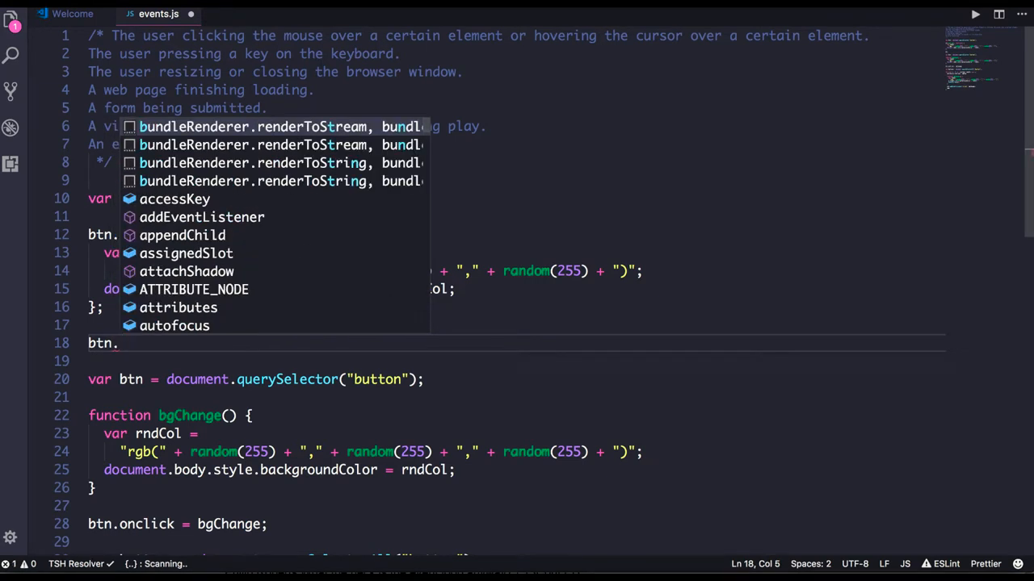
{"action": "mouse_move", "coordinate": [194, 289]}
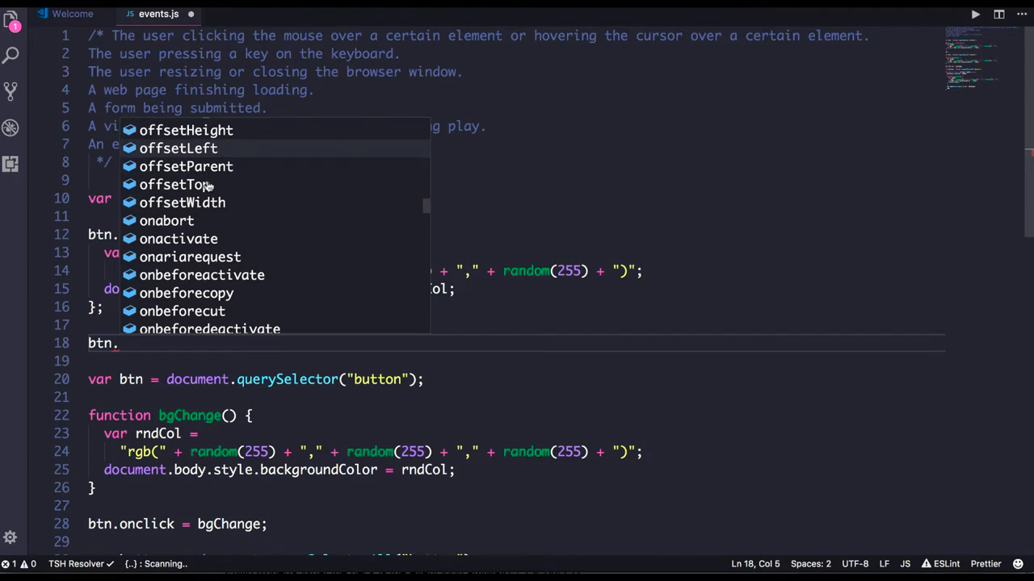
{"action": "scroll", "scroll_direction": "down", "scroll_amount": 3}
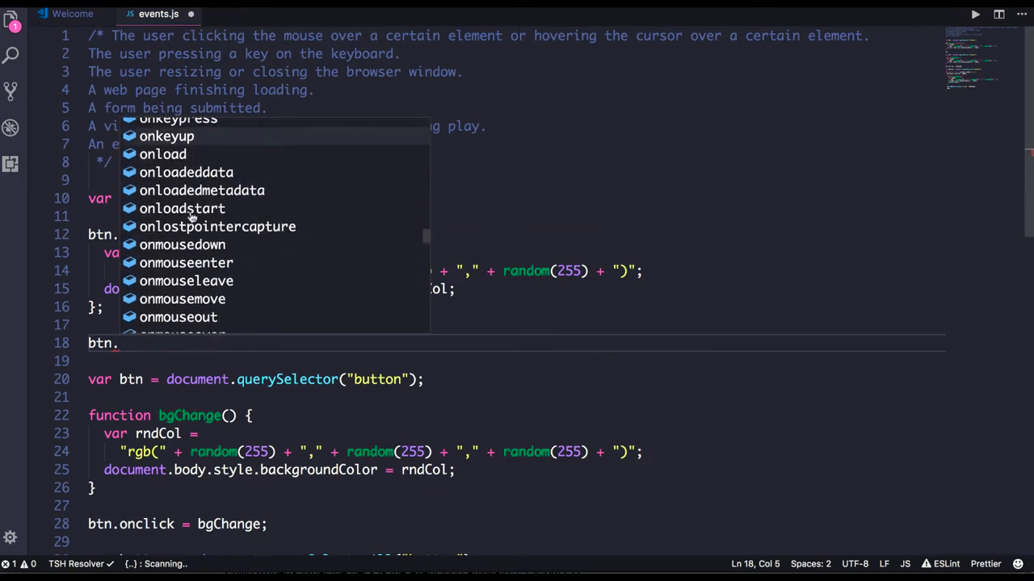
{"action": "scroll", "scroll_direction": "down", "scroll_amount": 3}
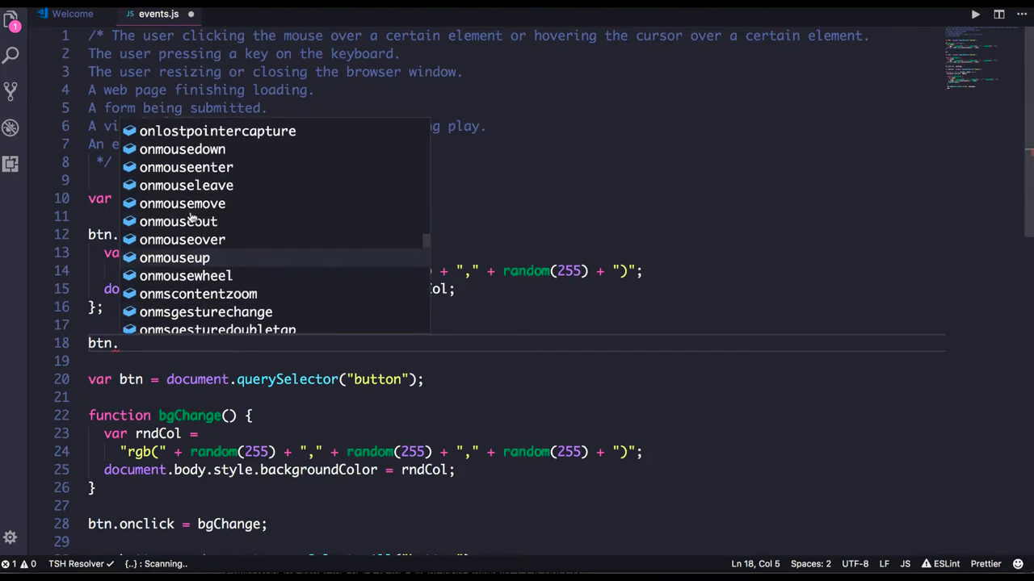
{"action": "scroll", "scroll_direction": "down", "scroll_amount": 3}
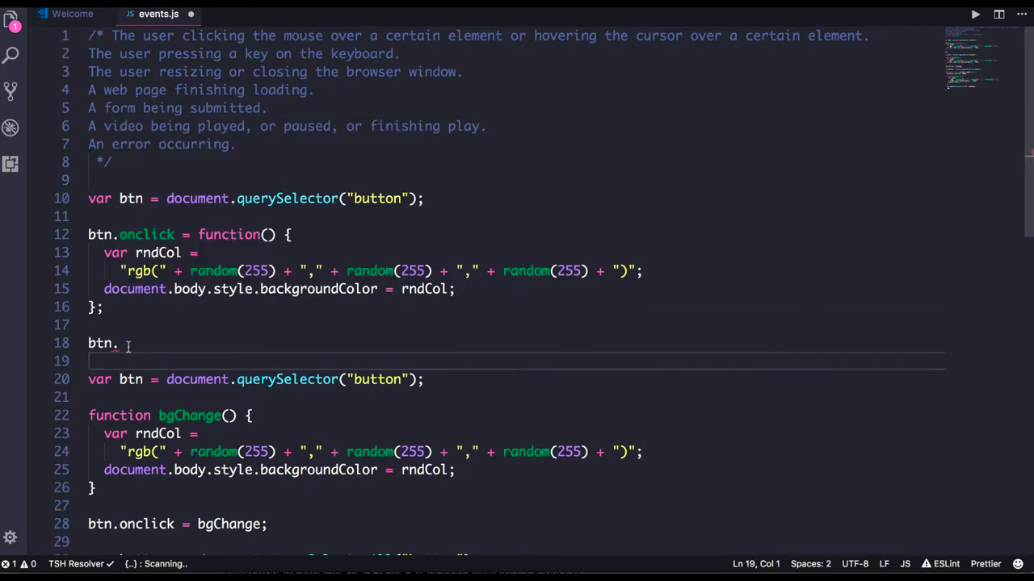
{"action": "key", "text": "Backspace"}
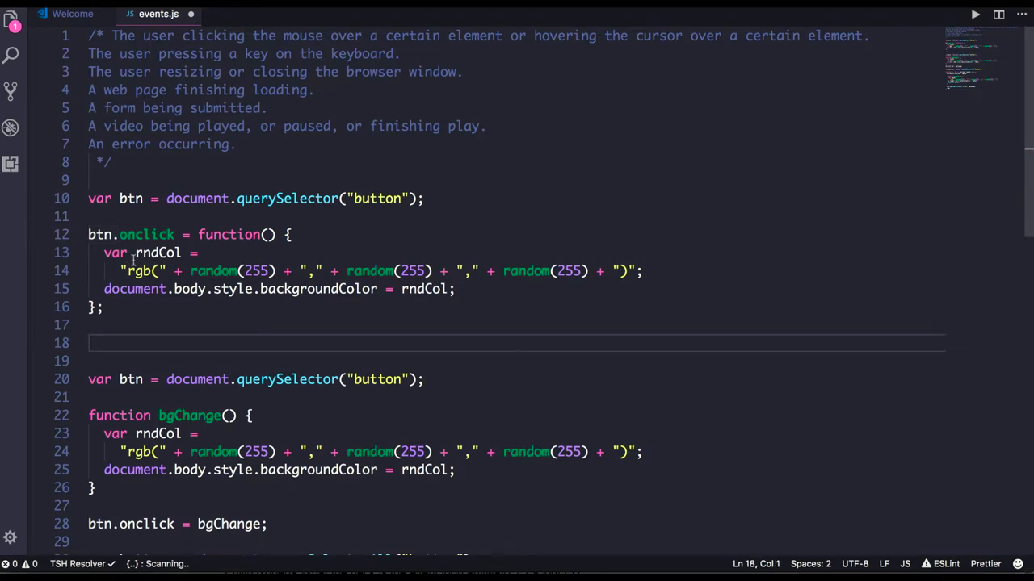
Step: Select and copy the btn.addEventListener("click", bgChange); line from further down the file
{"action": "double_click", "coordinate": [146, 234]}
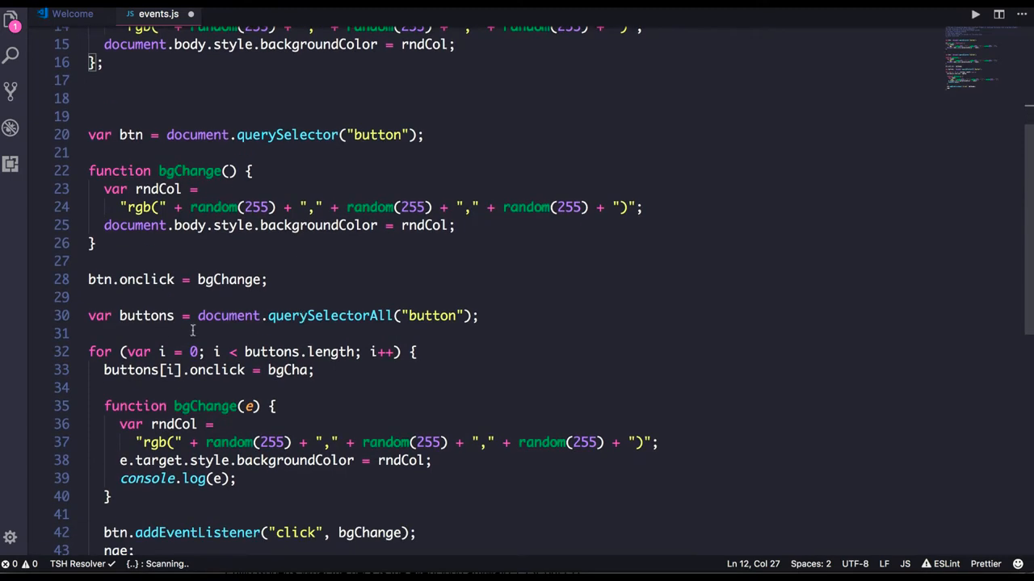
{"action": "scroll", "scroll_direction": "down", "scroll_amount": 3}
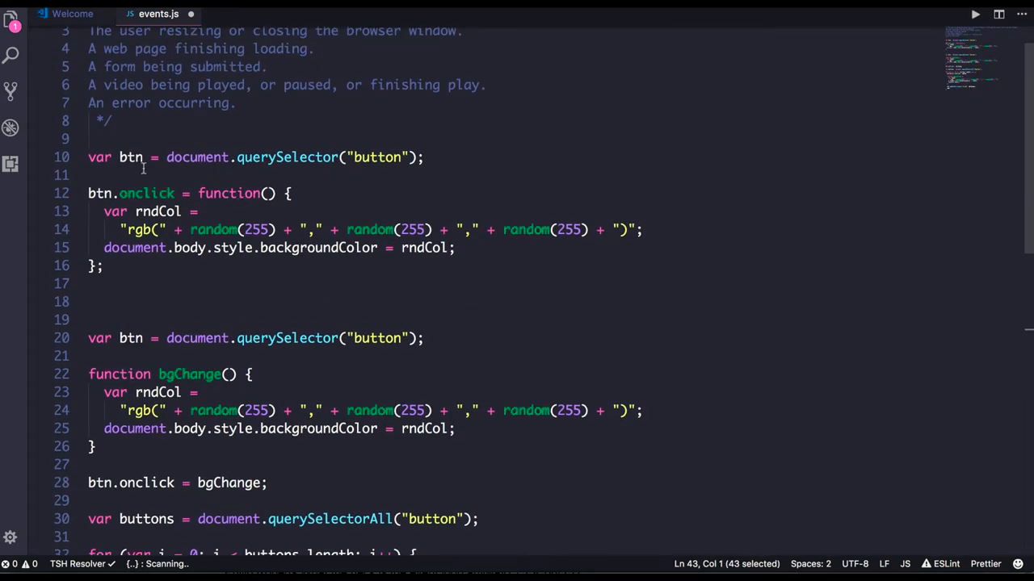
Step: Paste the click listener under line 10 and rename btn.onclick to var clickAction
{"action": "type", "text": "btn.addEventListener(\"click\", bgChange);"}
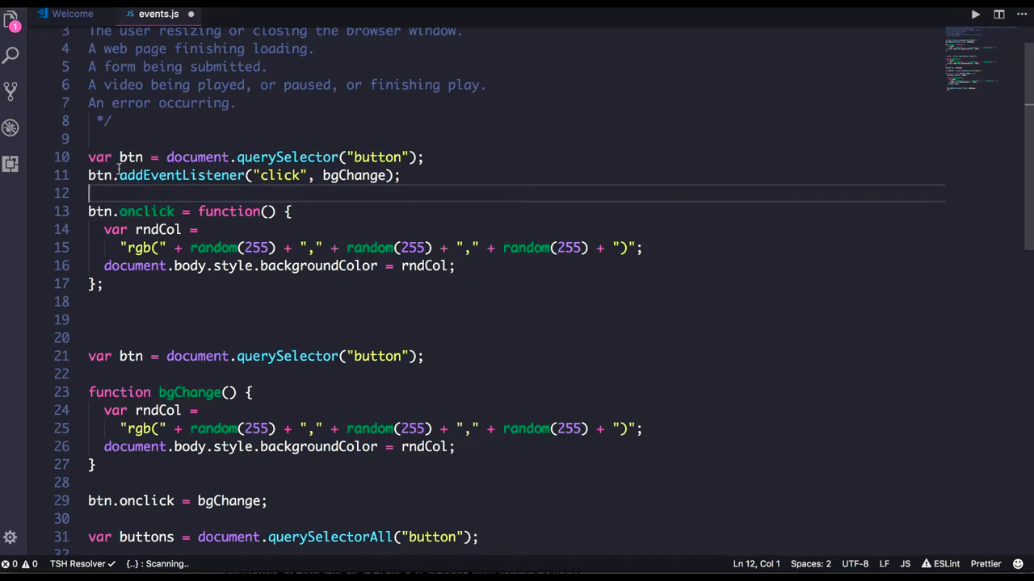
{"action": "double_click", "coordinate": [181, 175]}
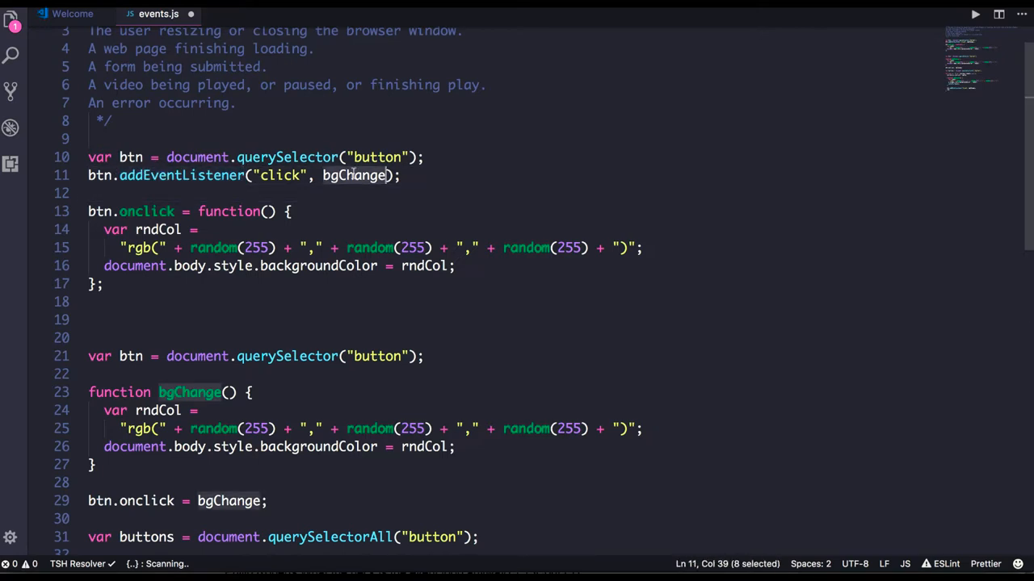
{"action": "double_click", "coordinate": [146, 212]}
{"action": "type", "text": "var "}
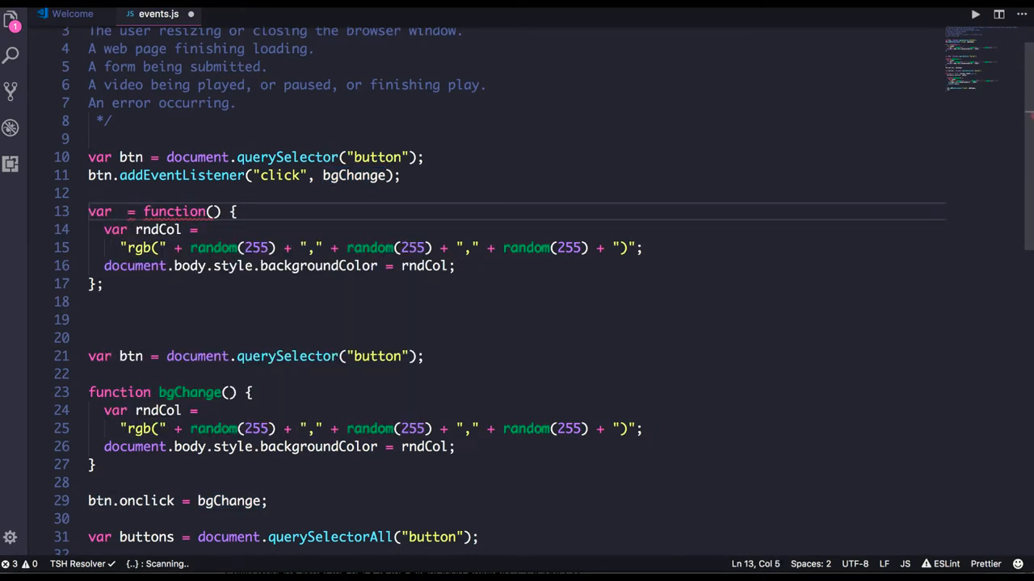
{"action": "type", "text": "clickAction"}
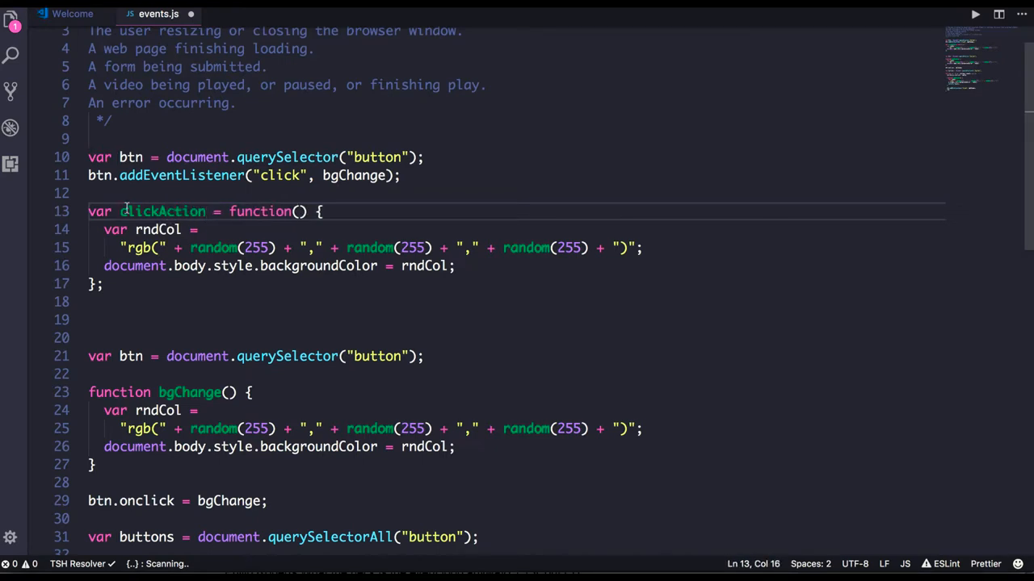
{"action": "double_click", "coordinate": [162, 212]}
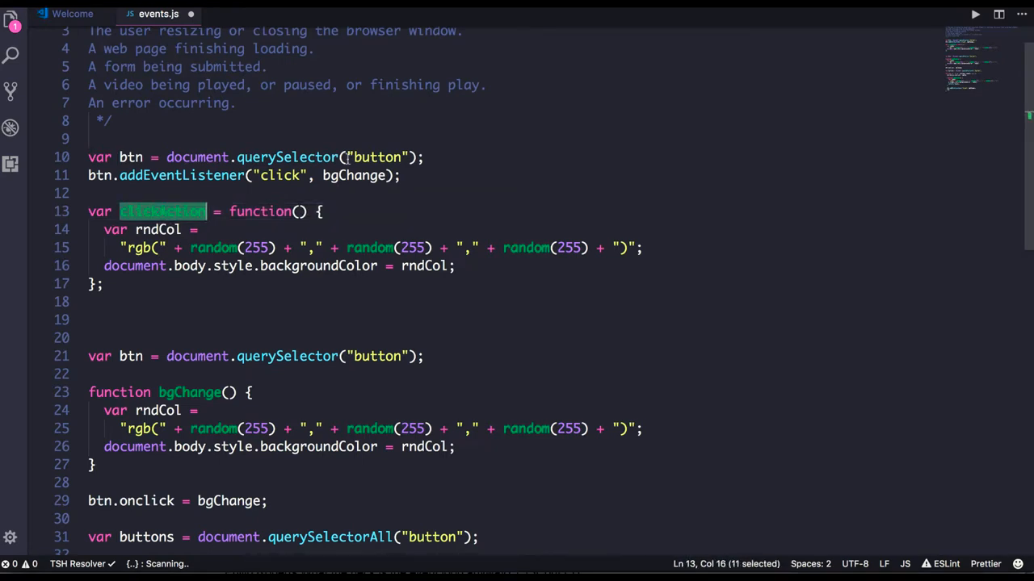
{"action": "type", "text": "clickAction"}
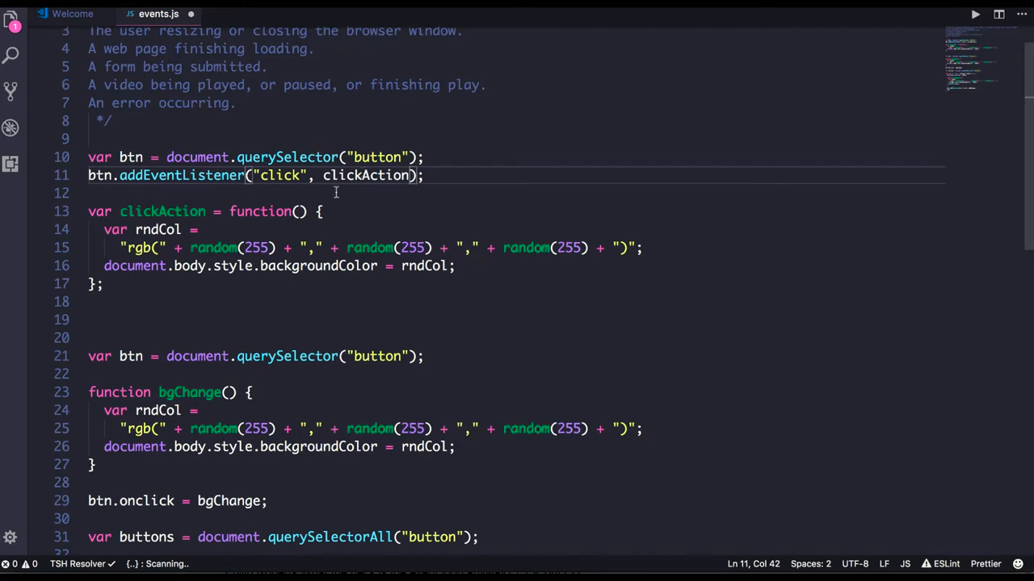
{"action": "left_click", "coordinate": [184, 176]}
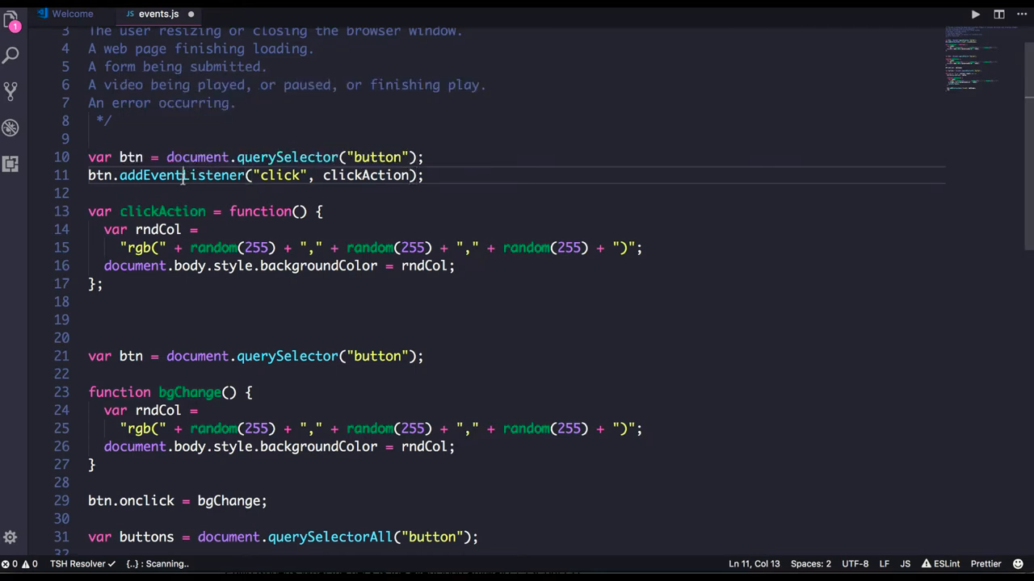
{"action": "double_click", "coordinate": [281, 176]}
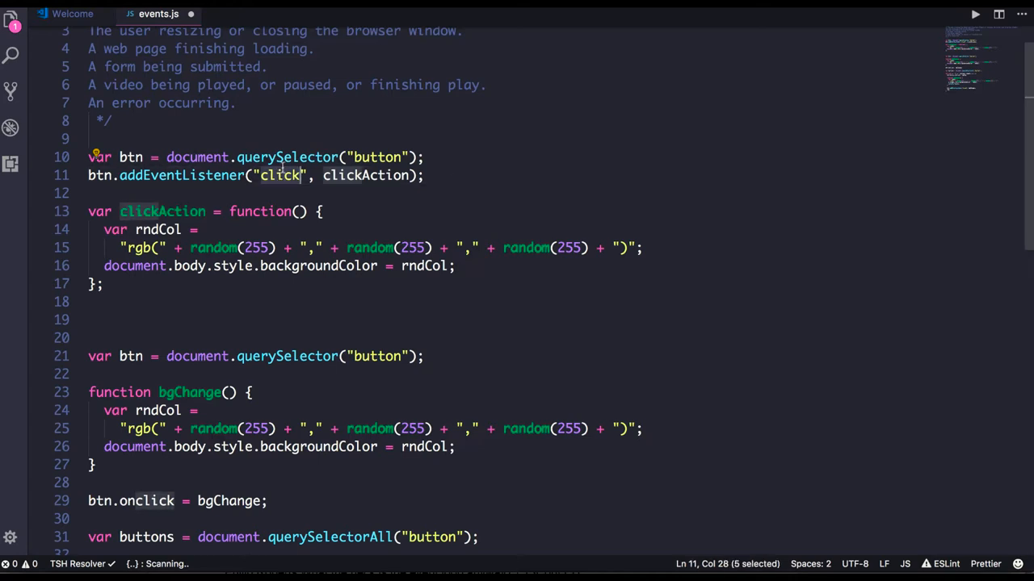
Step: Add parameter e to clickAction and copy the bottom click listener line
{"action": "double_click", "coordinate": [366, 175]}
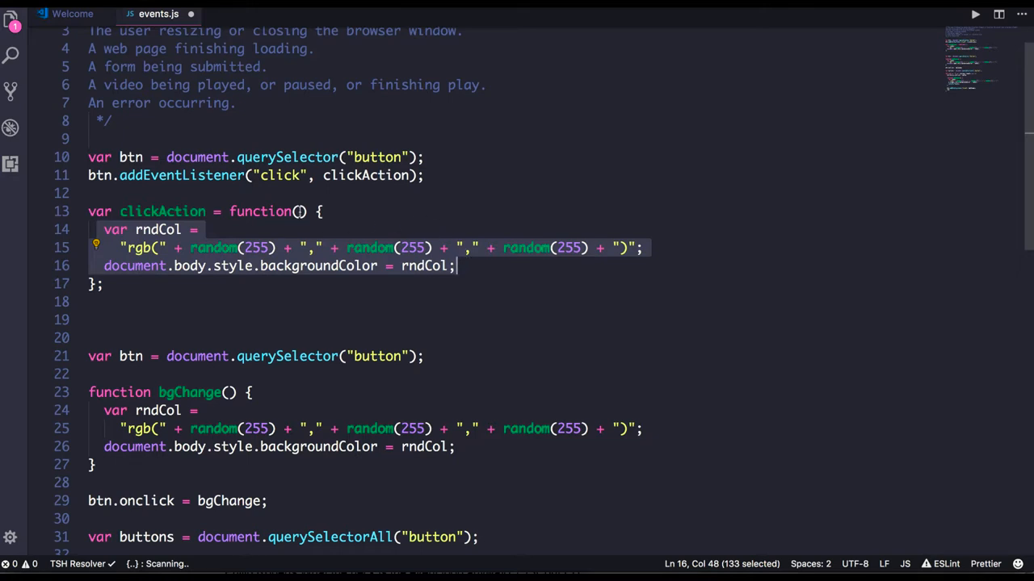
{"action": "type", "text": "e"}
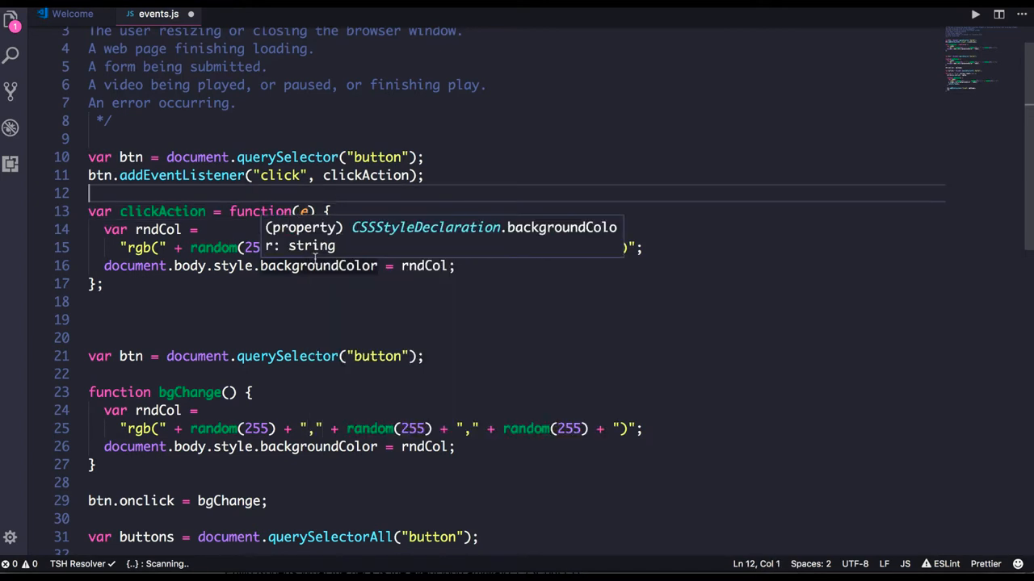
{"action": "scroll", "scroll_direction": "down", "scroll_amount": 3}
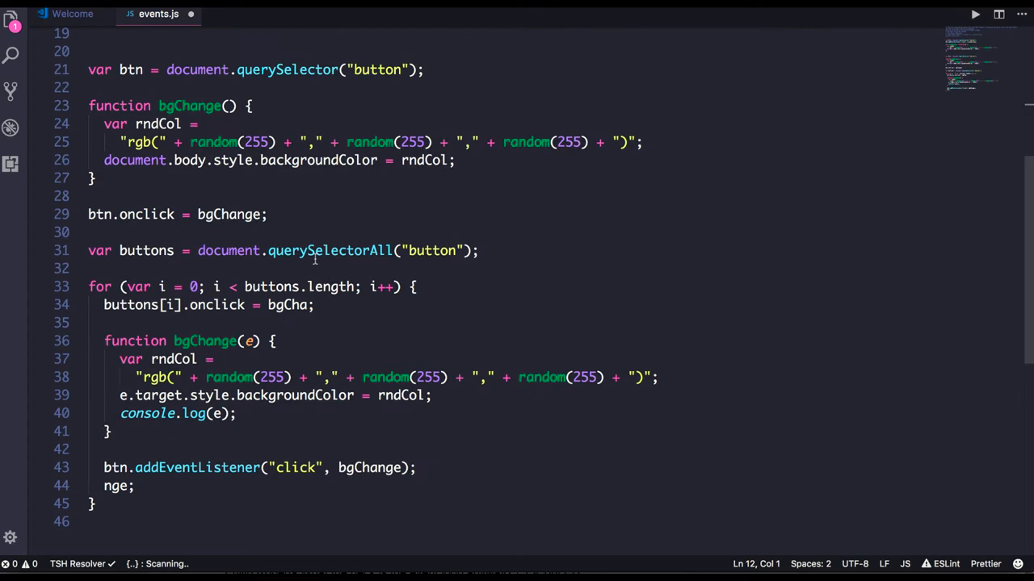
{"action": "scroll", "scroll_direction": "down", "scroll_amount": 3}
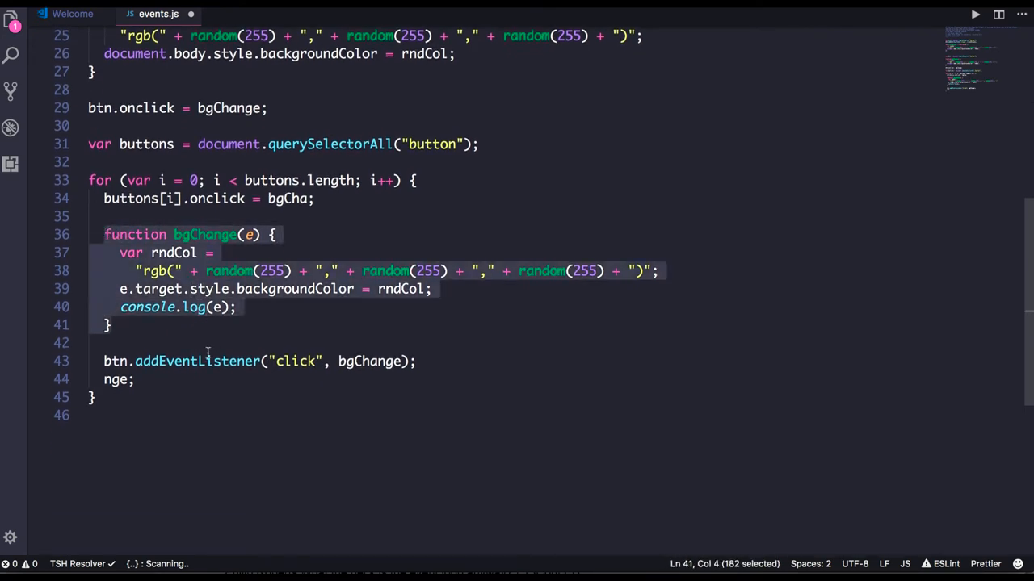
{"action": "mouse_move", "coordinate": [288, 361]}
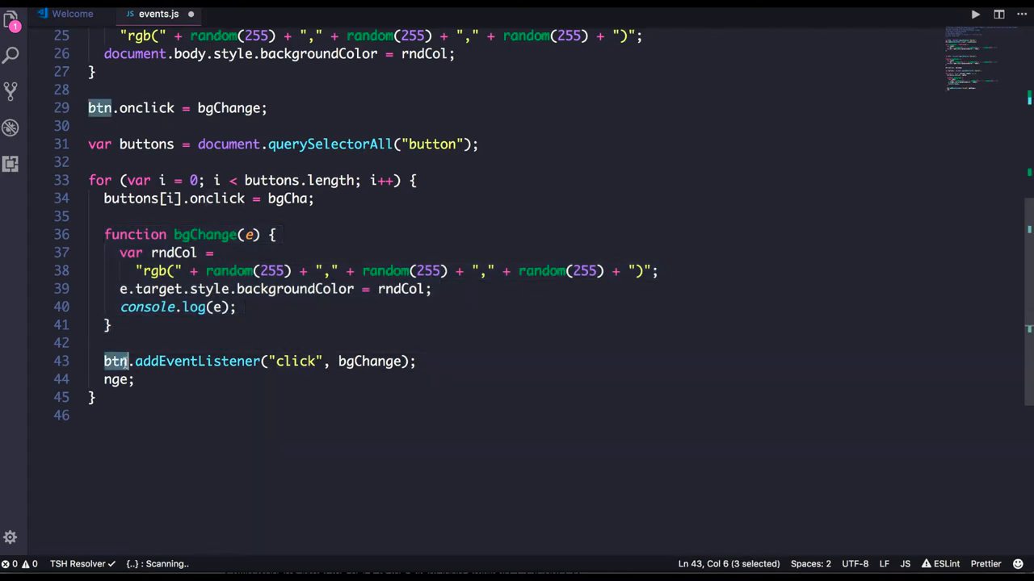
{"action": "left_click", "coordinate": [362, 361]}
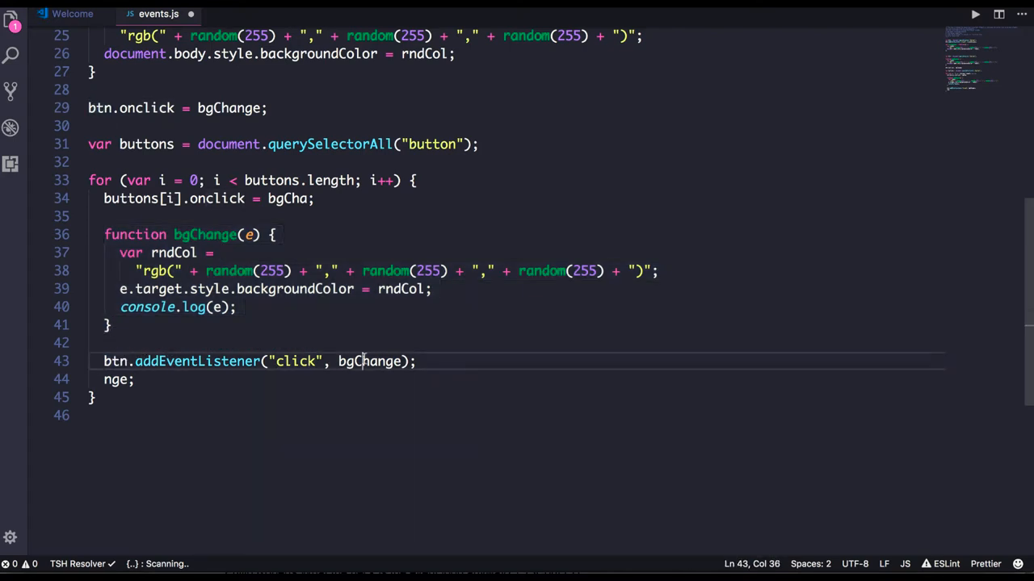
{"action": "double_click", "coordinate": [369, 361]}
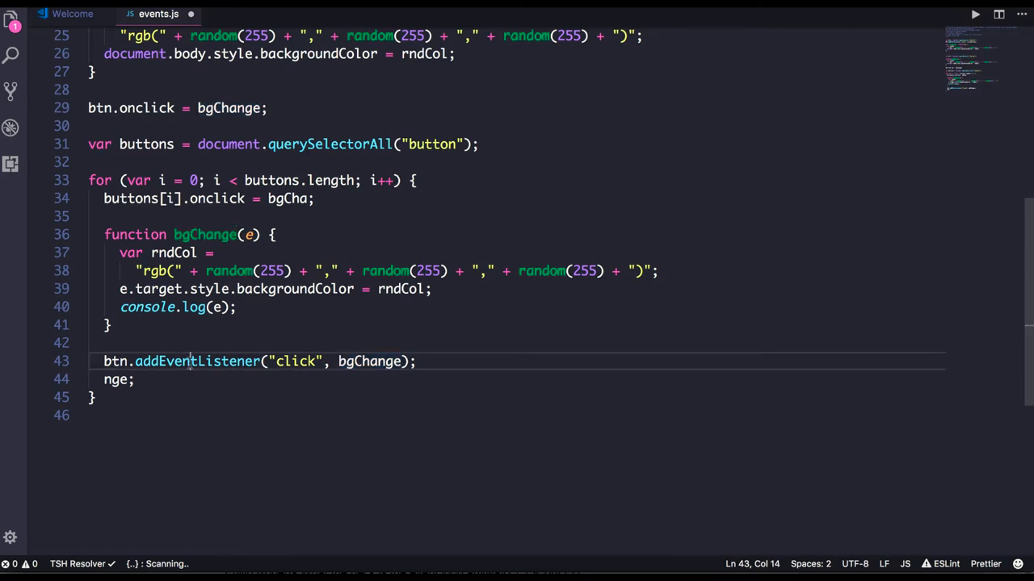
{"action": "double_click", "coordinate": [197, 361]}
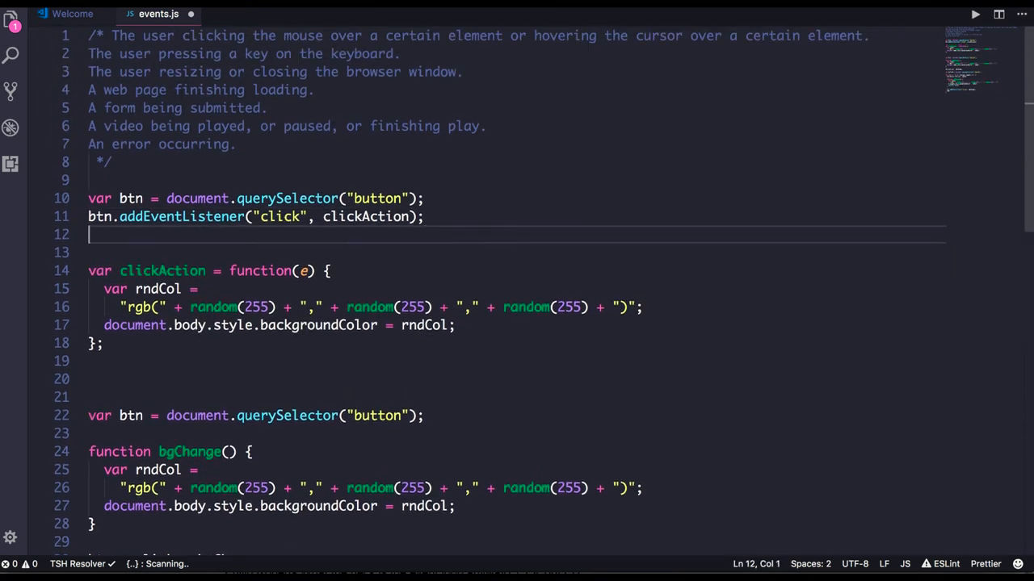
Step: Paste a second btn listener on line 12, changing "click" to "onMousemove" for bgChange
{"action": "type", "text": "btn.addEventListener(\"click\", bgChange);"}
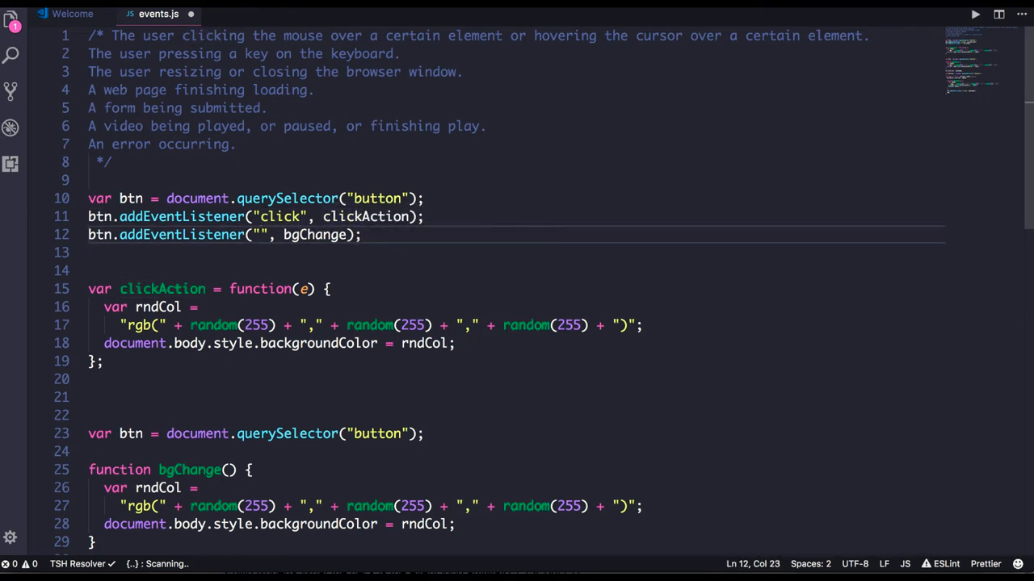
{"action": "type", "text": "onMov"}
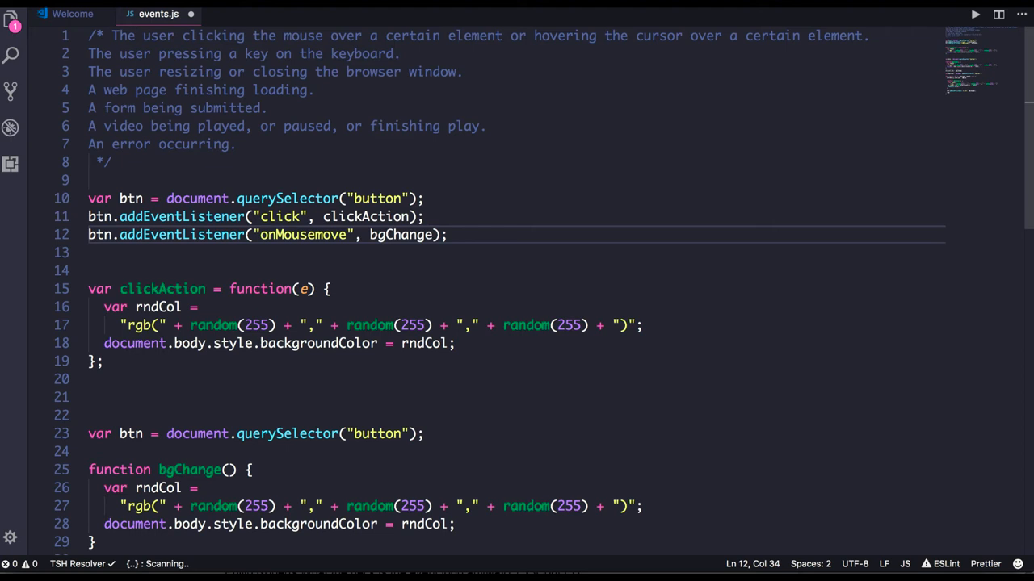
{"action": "double_click", "coordinate": [399, 234]}
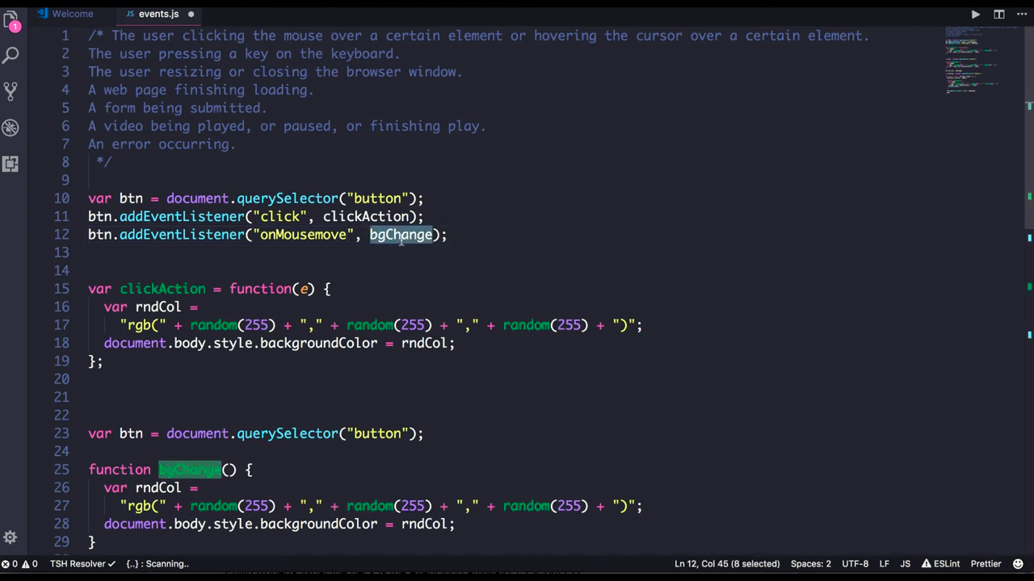
{"action": "mouse_move", "coordinate": [392, 248]}
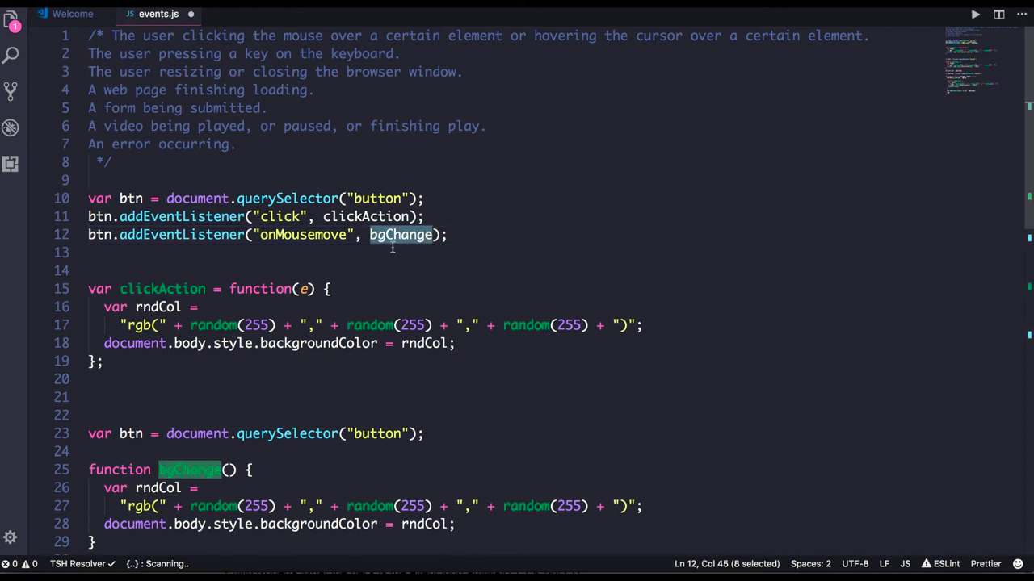